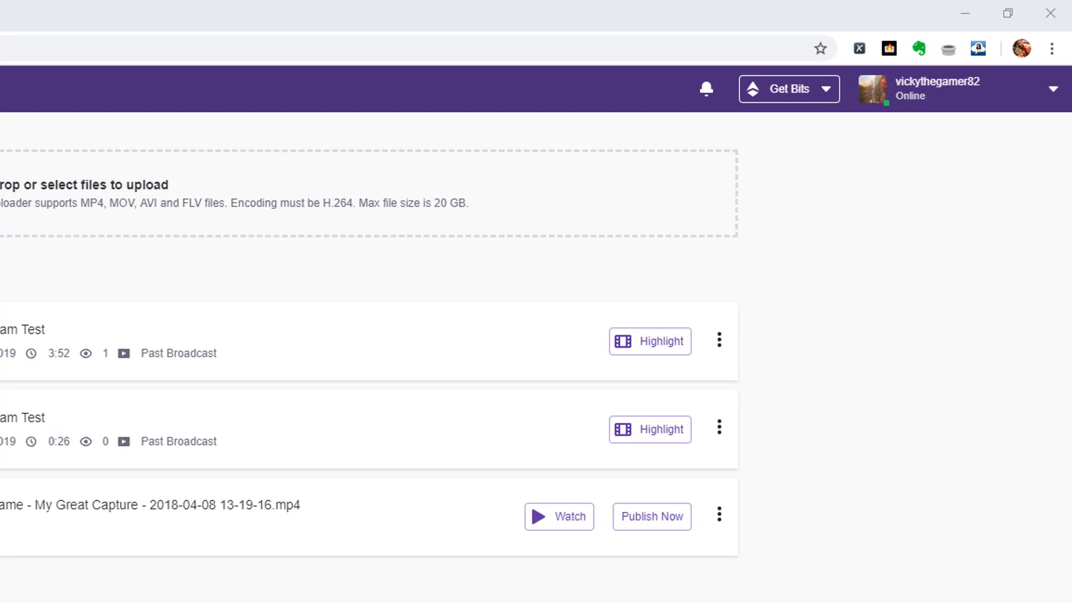
Step: Open Twitch account Settings and go to the Connections page
click(1054, 88)
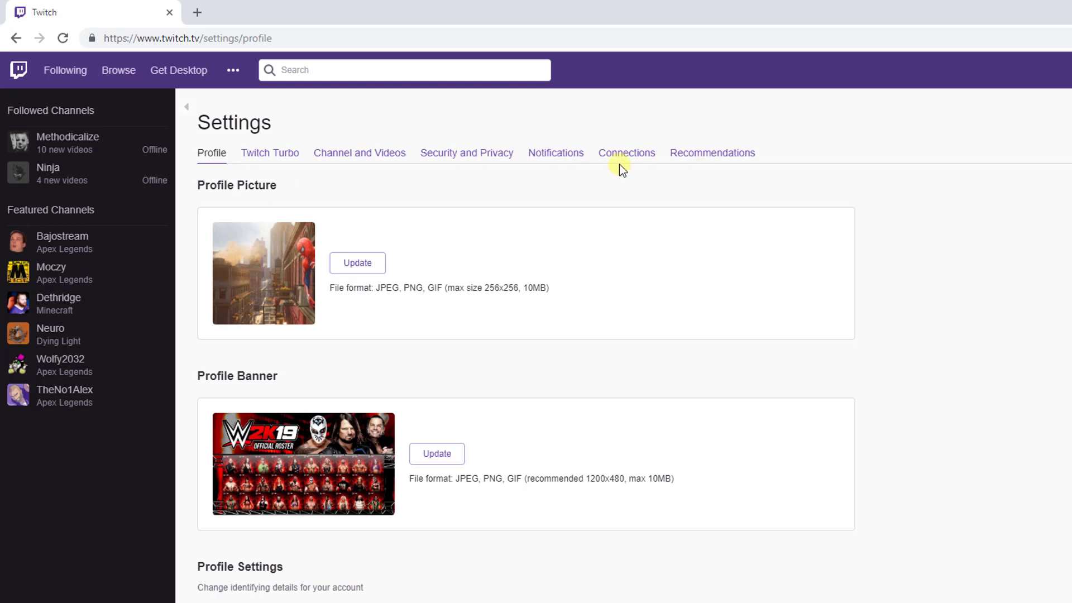
click(626, 152)
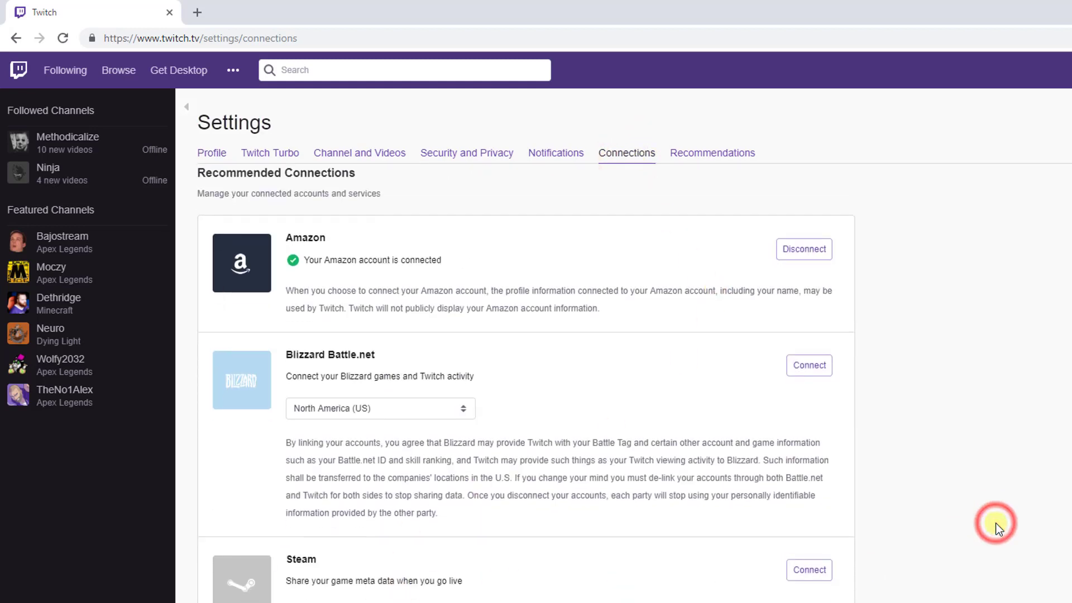
Step: Scroll to YouTube, disconnect it, and confirm with Yes, Disconnect
scroll(down, 3)
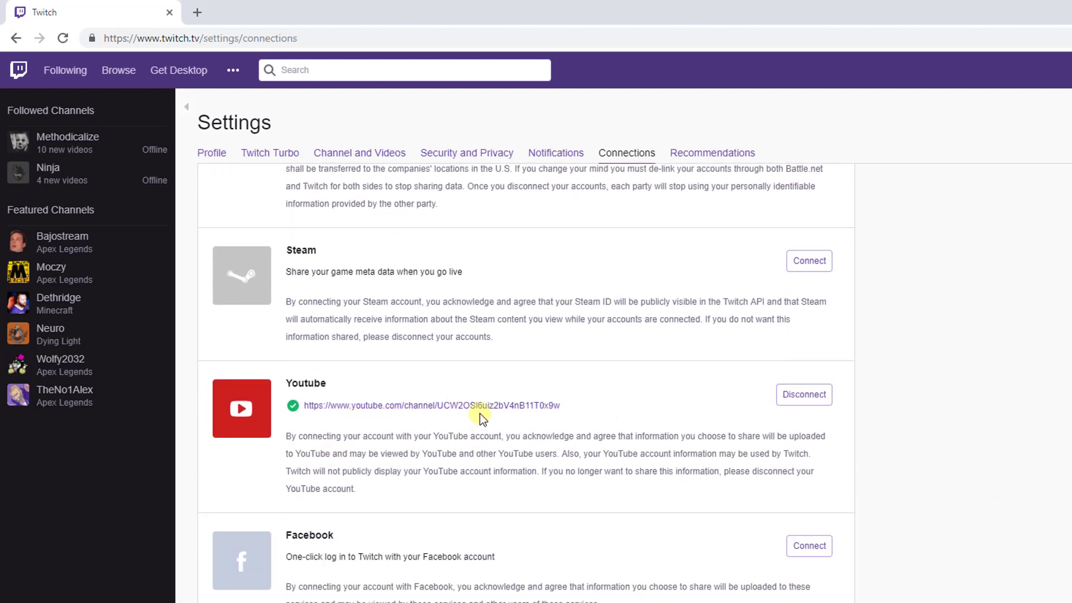
mouse_move(709, 417)
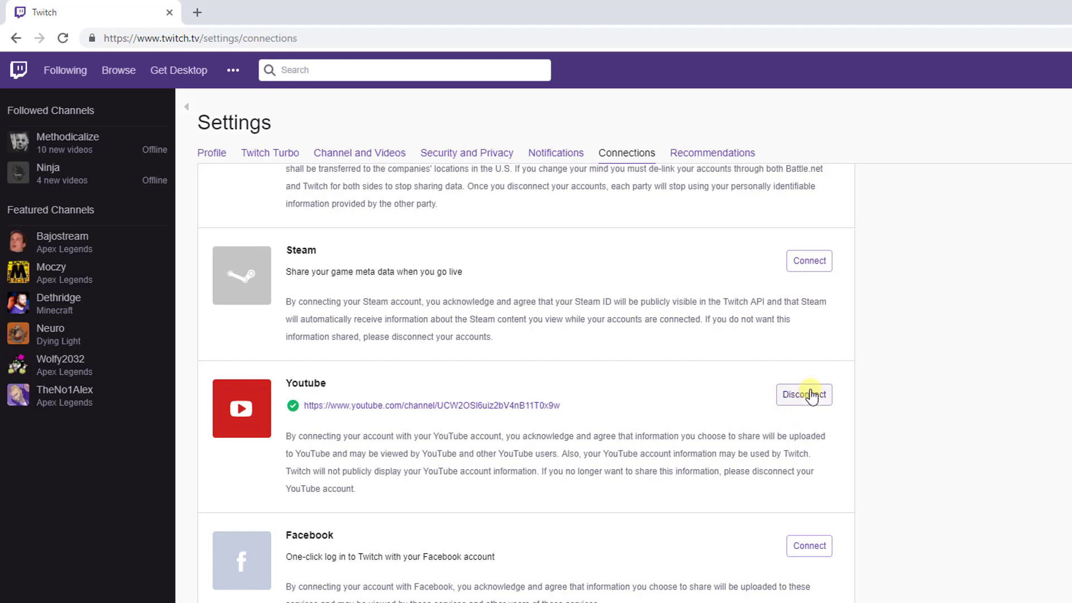
click(804, 394)
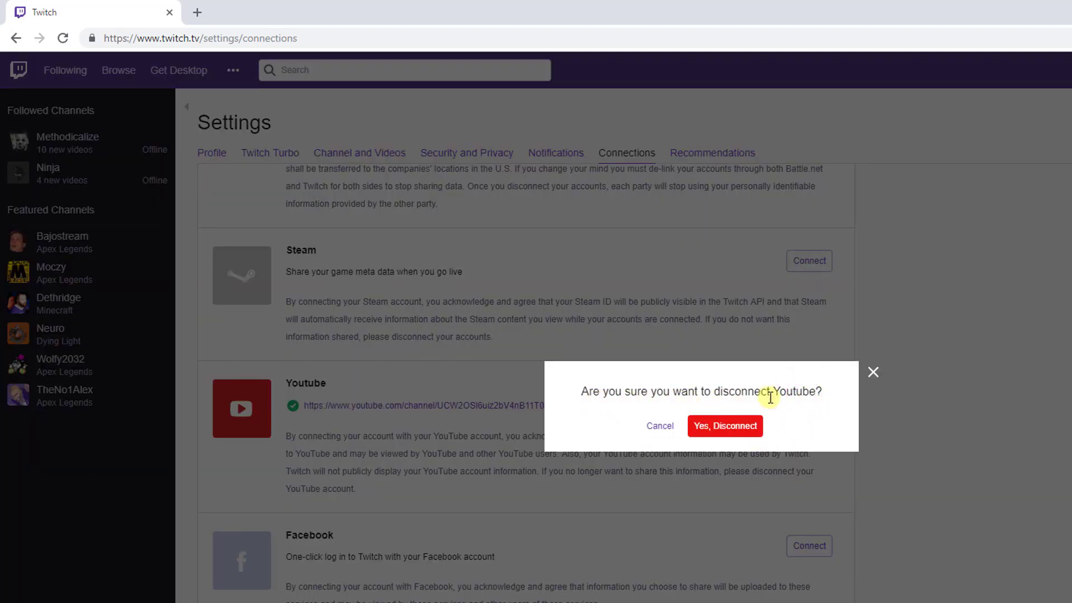
click(724, 426)
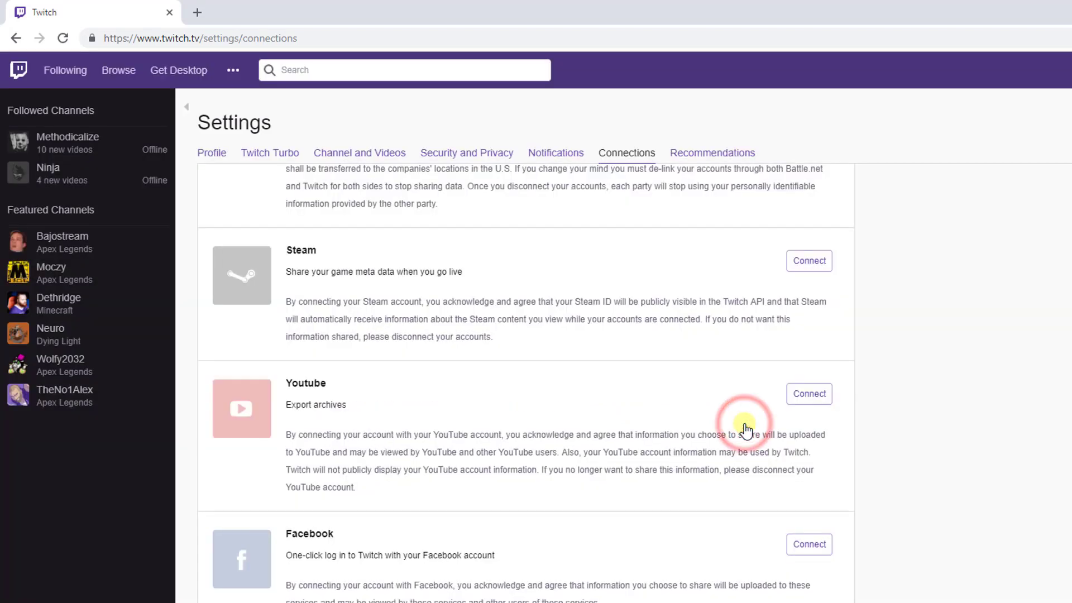